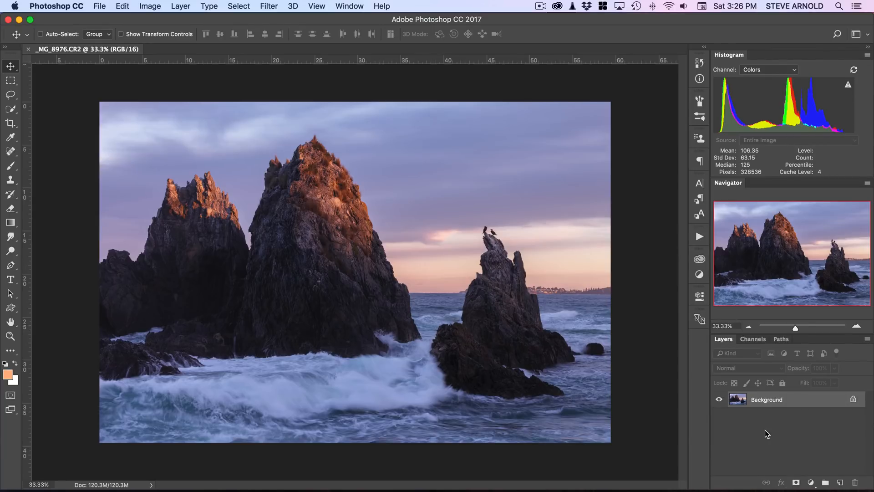
pyautogui.moveTo(214, 380)
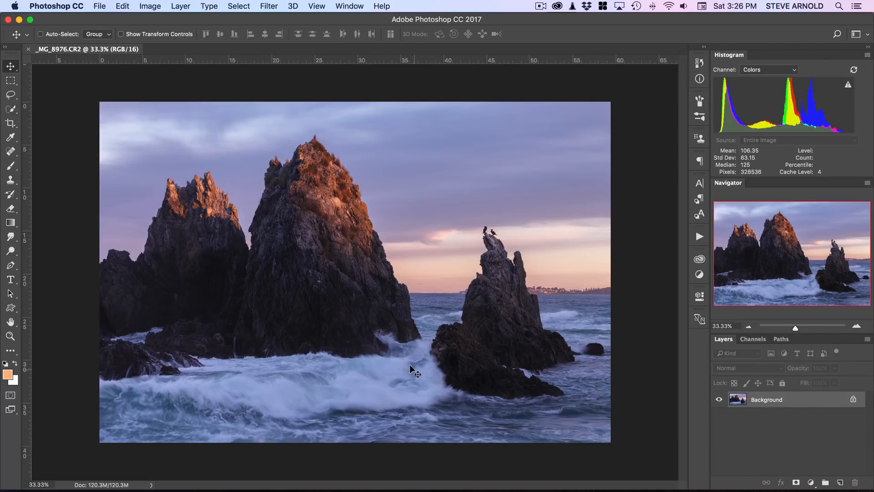
pyautogui.moveTo(253, 367)
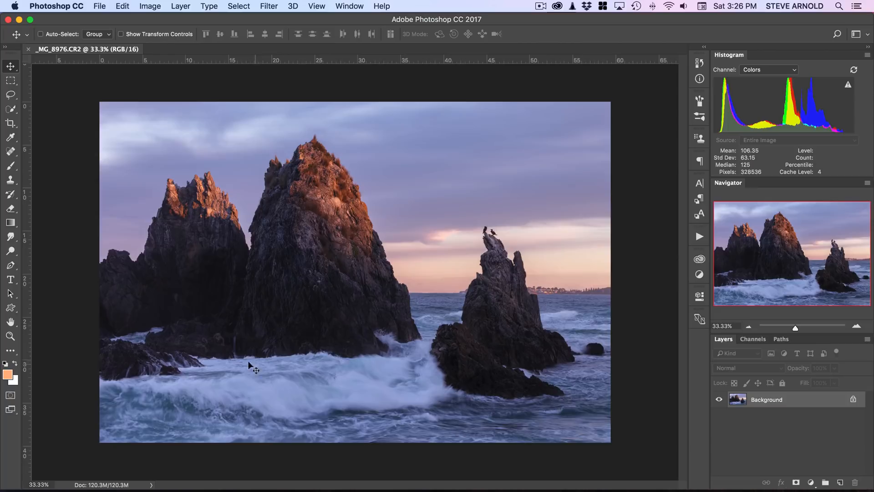
pyautogui.moveTo(342, 377)
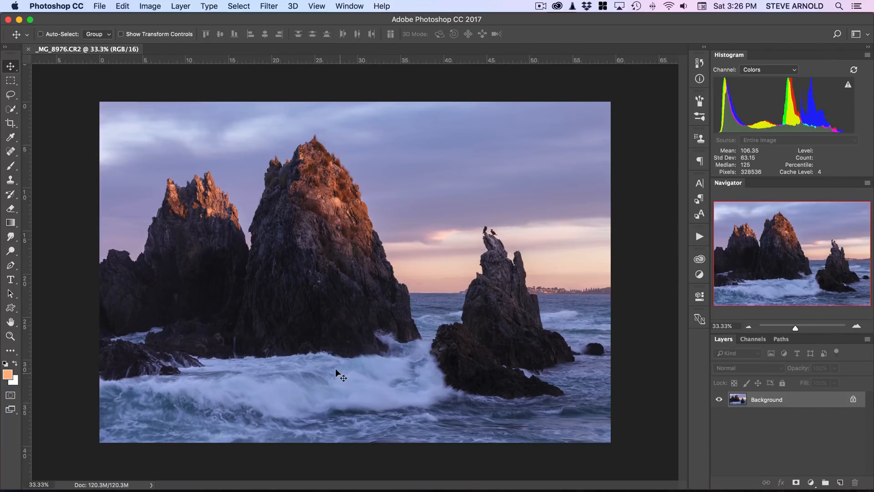
pyautogui.moveTo(177, 382)
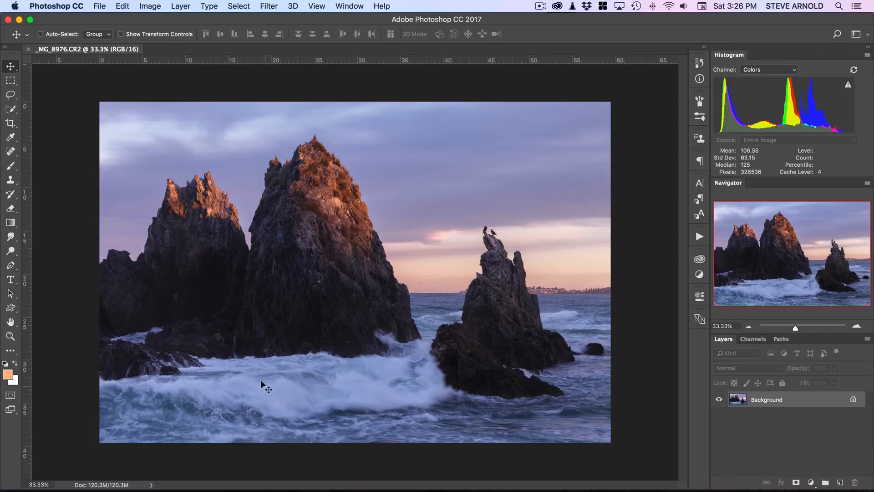
pyautogui.moveTo(557, 359)
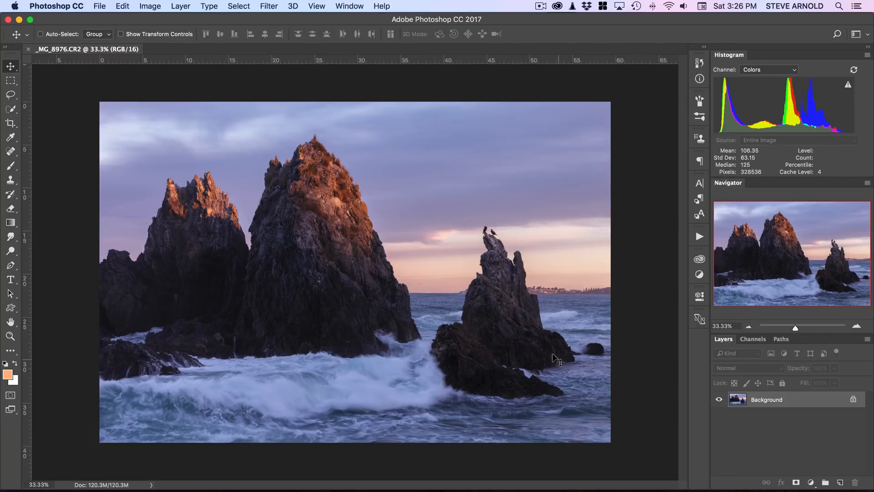
pyautogui.moveTo(643, 260)
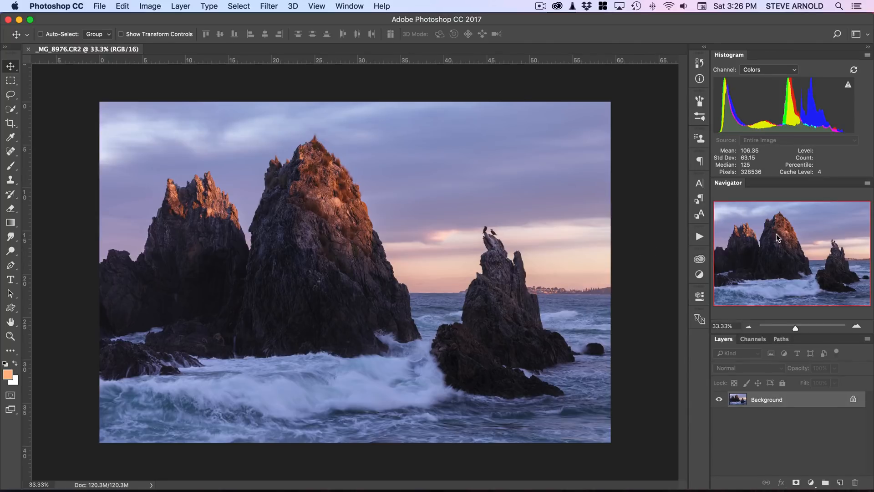
pyautogui.moveTo(564, 314)
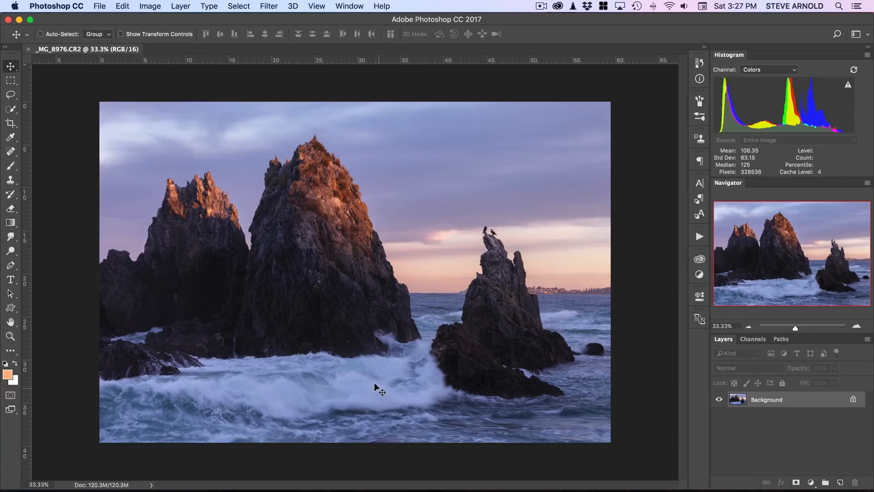
pyautogui.moveTo(426, 338)
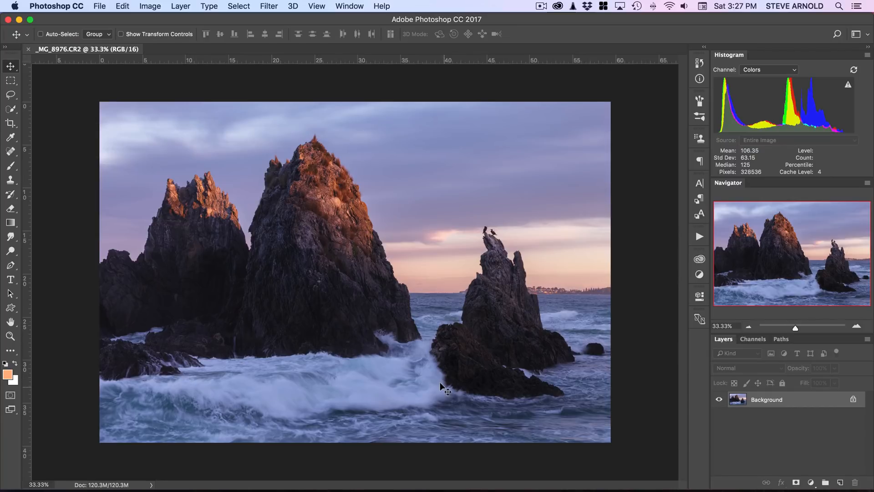
pyautogui.moveTo(142, 385)
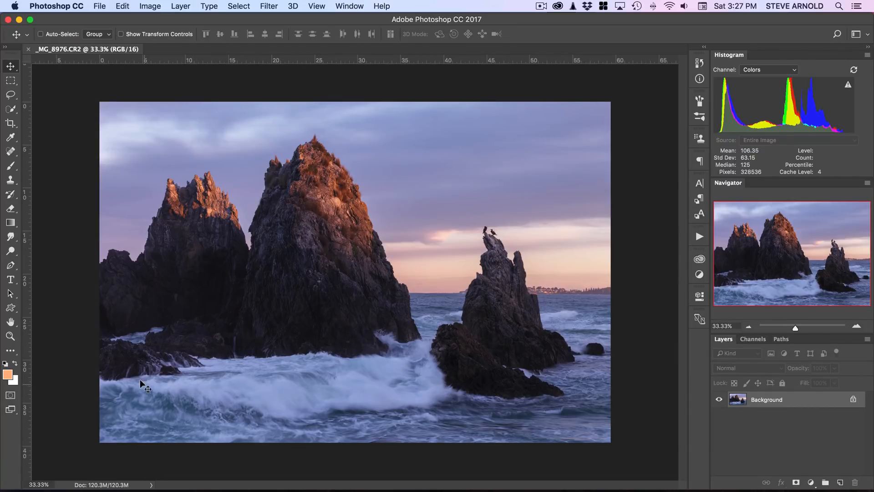
pyautogui.moveTo(396, 388)
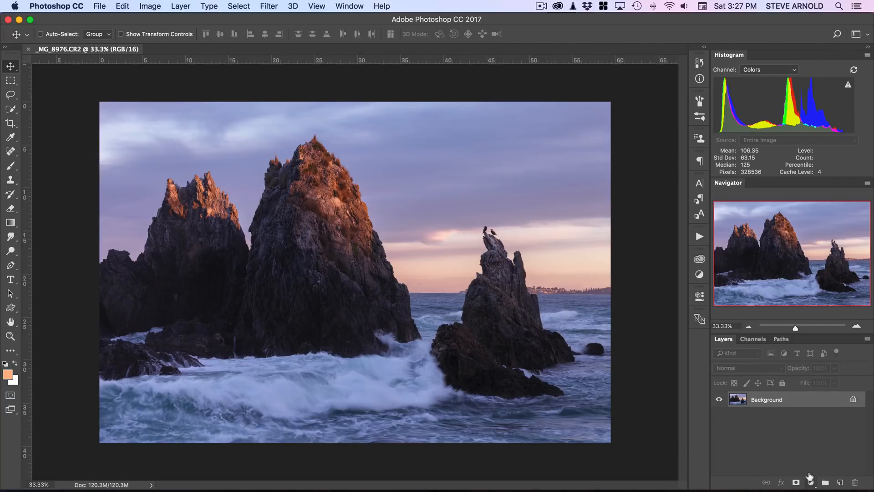
# - Add a Curves adjustment layer above the background from the Layers panel's adjustment menu
pyautogui.click(811, 482)
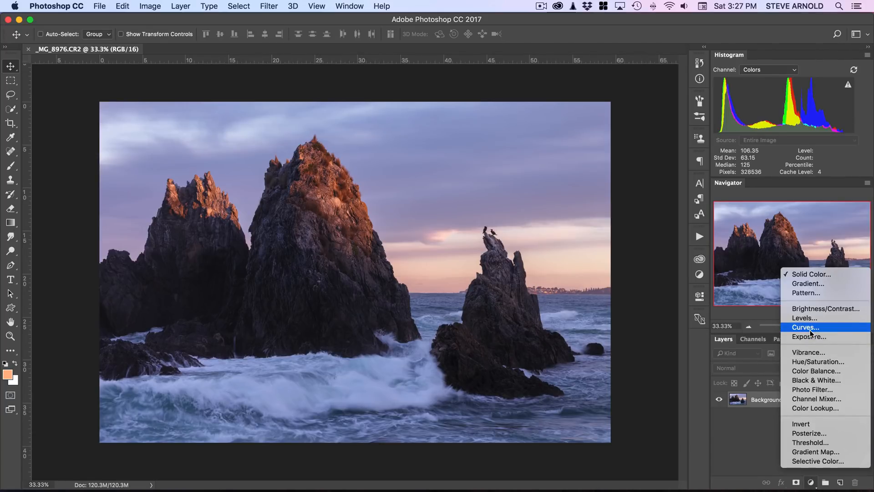
pyautogui.click(804, 327)
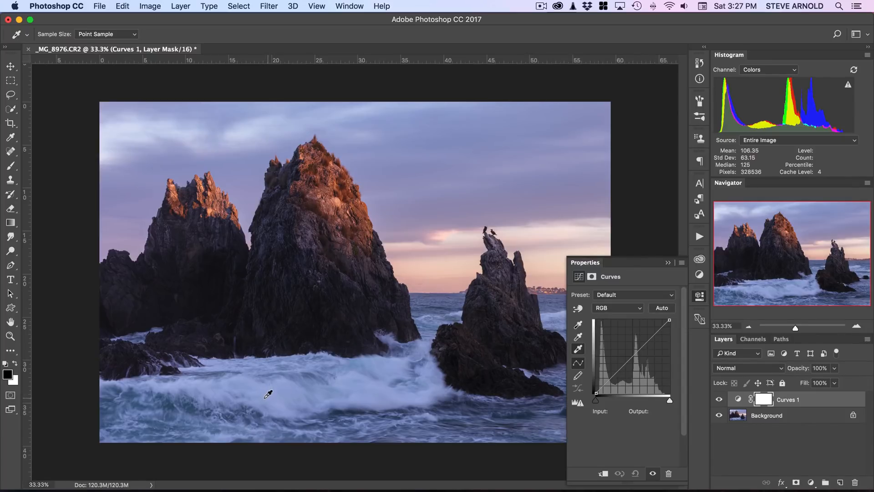
pyautogui.moveTo(435, 366)
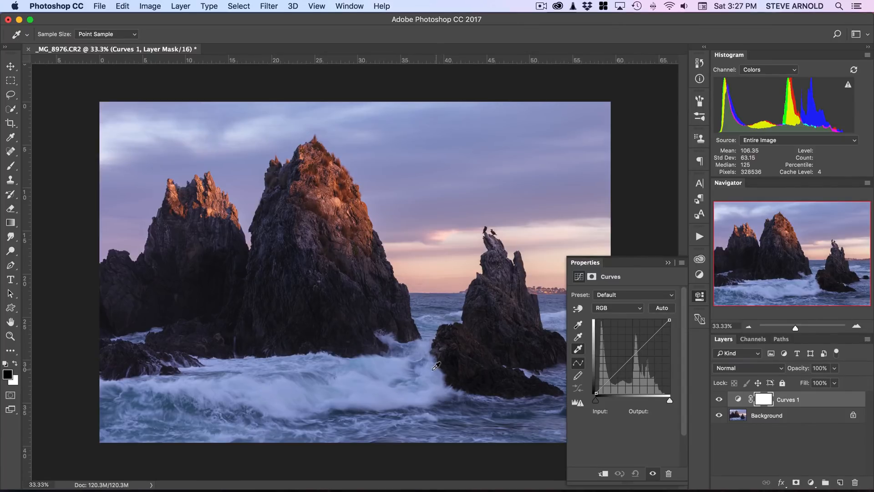
pyautogui.moveTo(201, 382)
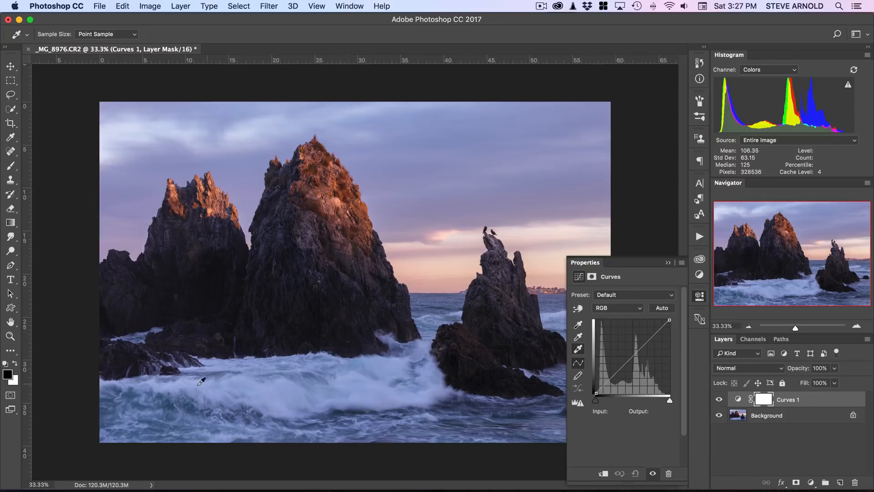
pyautogui.moveTo(383, 386)
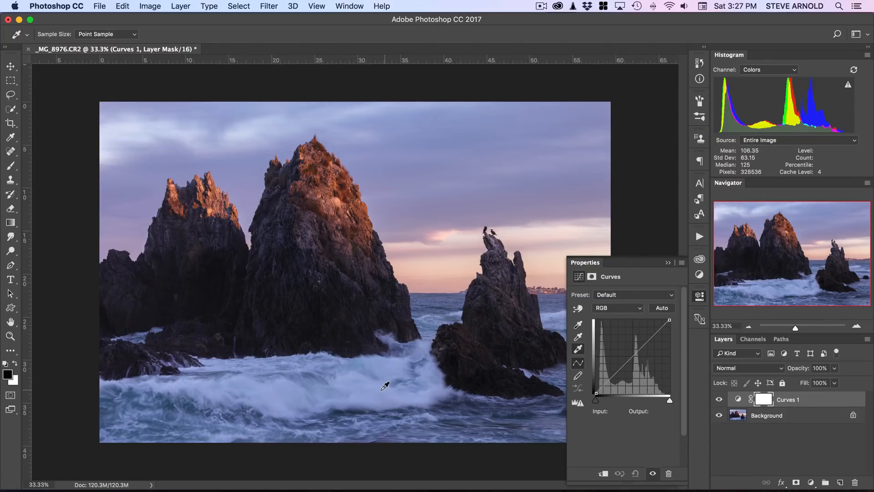
pyautogui.moveTo(269, 391)
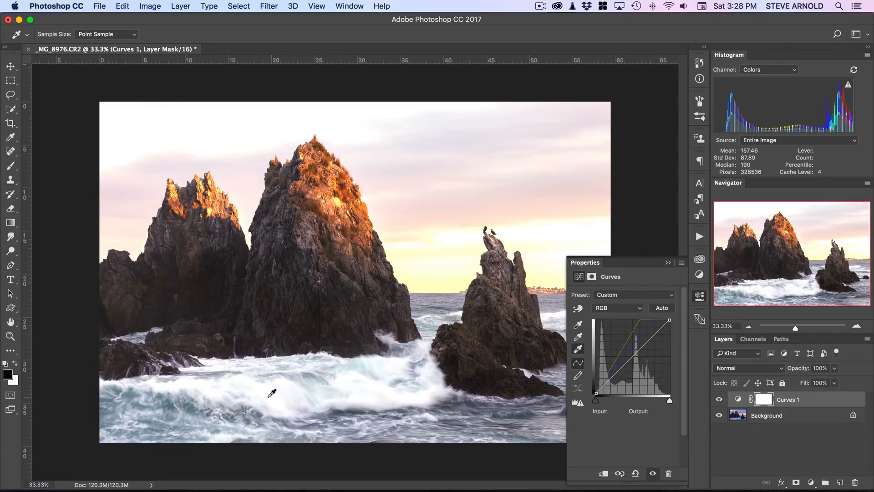
pyautogui.moveTo(270, 393)
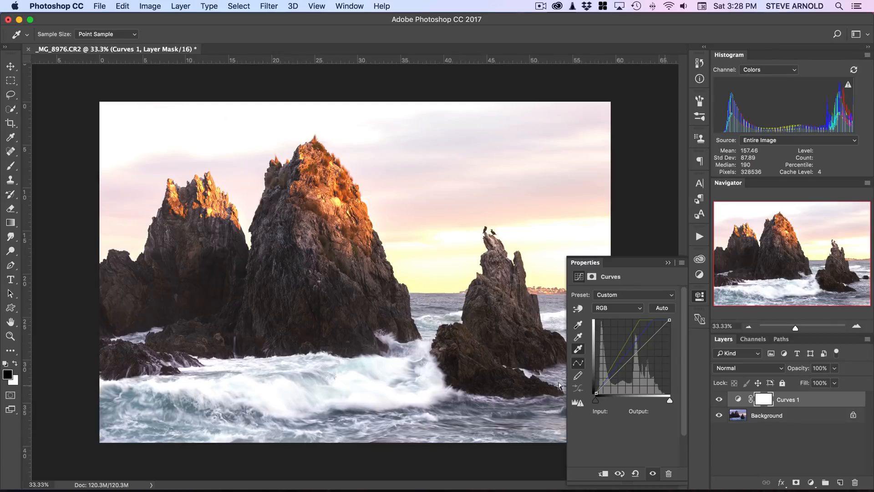
pyautogui.moveTo(270, 389)
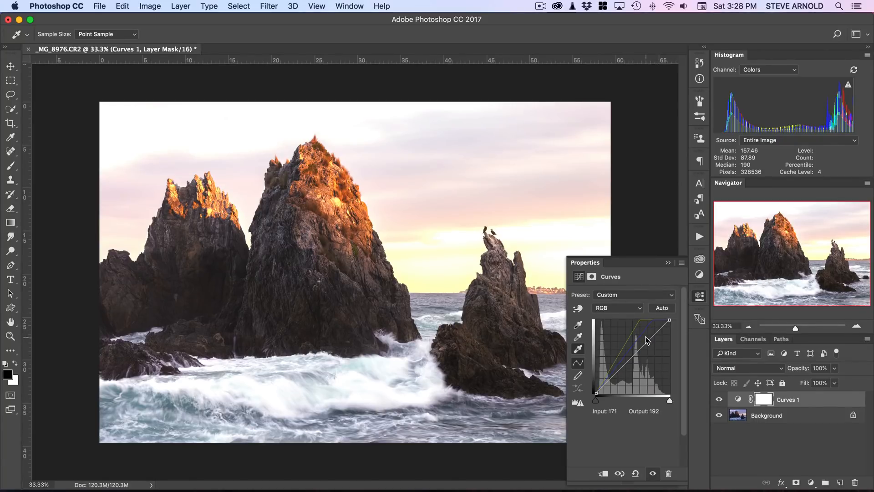
# - Raise the curve to brighten the seascape and neutralize the waves' blue cast
pyautogui.moveTo(646, 341); pyautogui.dragTo(640, 370)
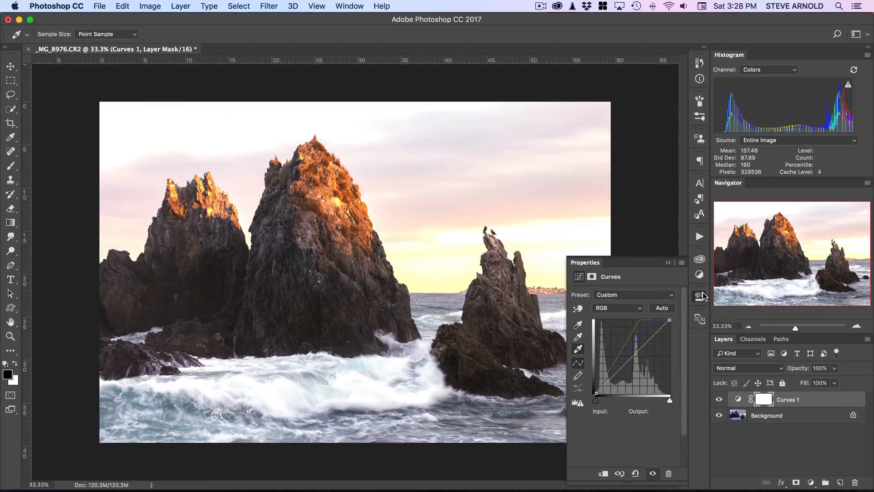
pyautogui.moveTo(701, 296)
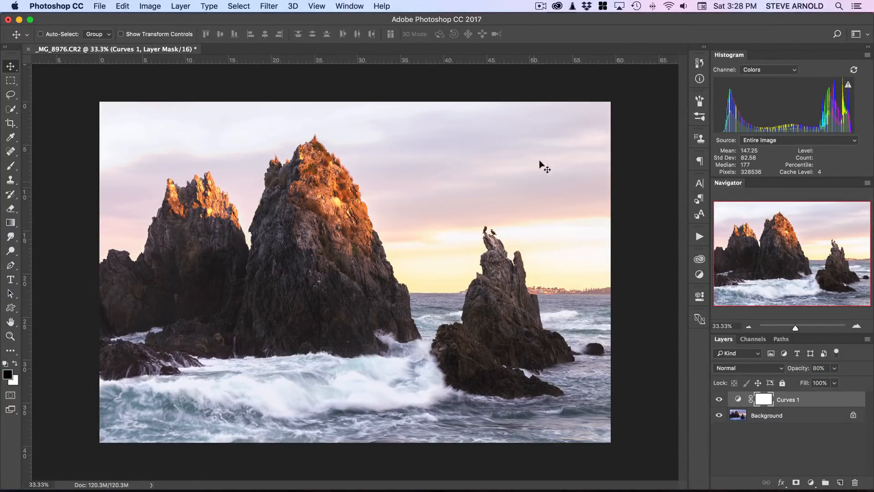
pyautogui.moveTo(237, 377)
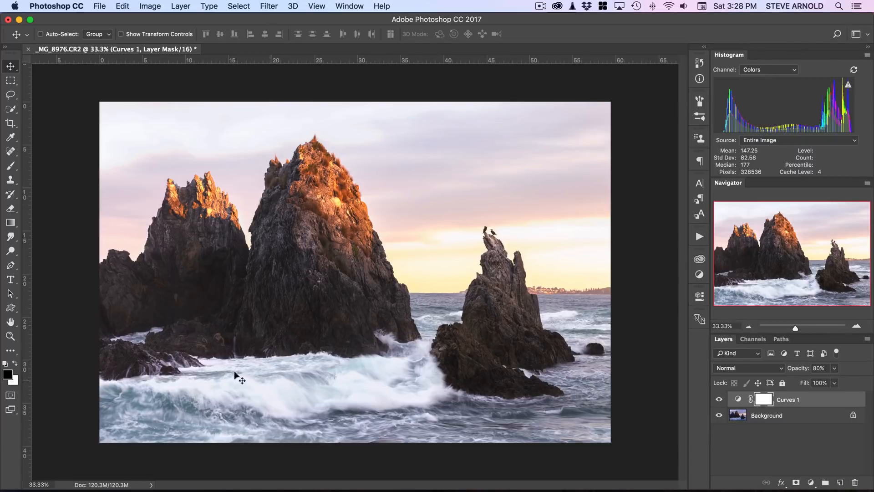
pyautogui.moveTo(742, 402)
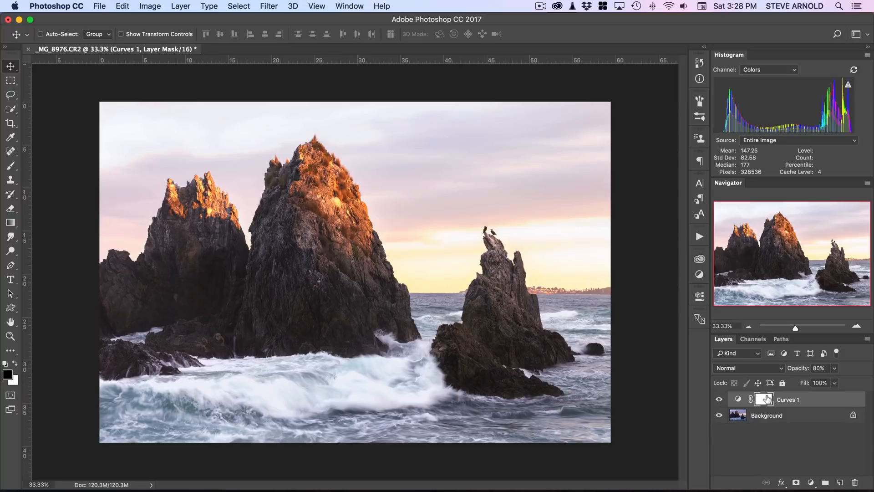
pyautogui.moveTo(764, 399)
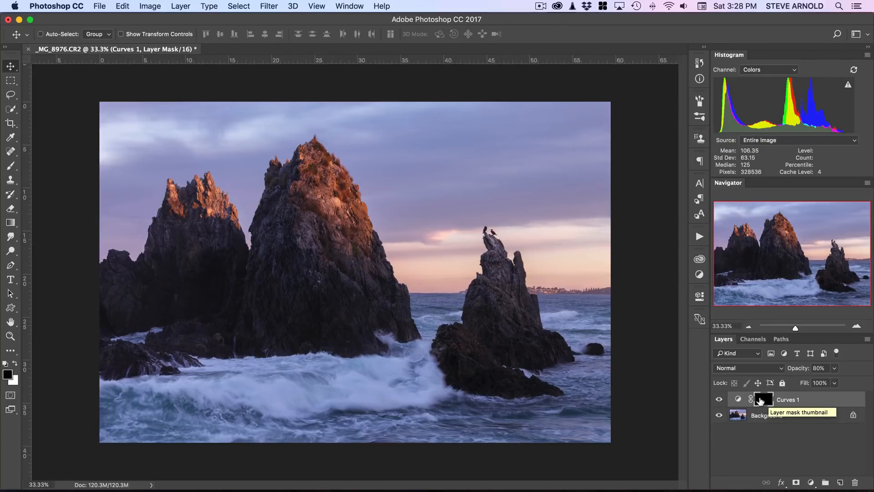
pyautogui.moveTo(764, 399)
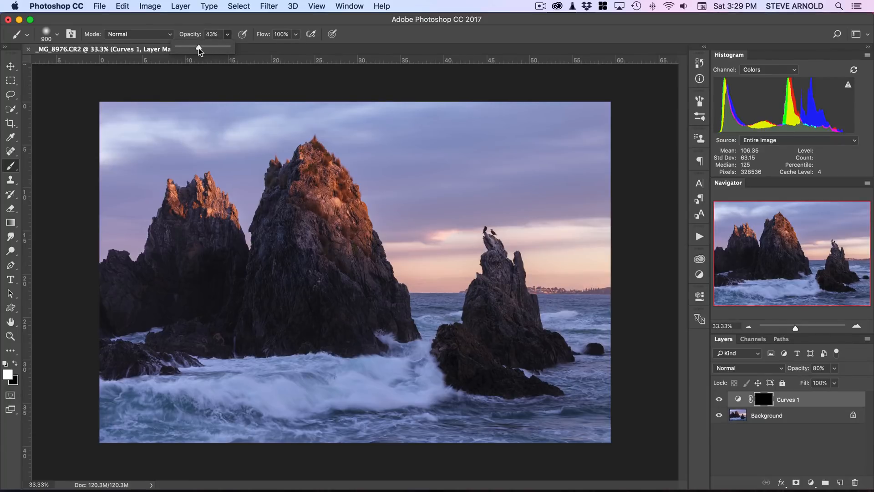
# - Paint the brightening back onto the central wave at about half brush strength, then hide Curves 1 to compare
pyautogui.moveTo(198, 47); pyautogui.dragTo(202, 48)
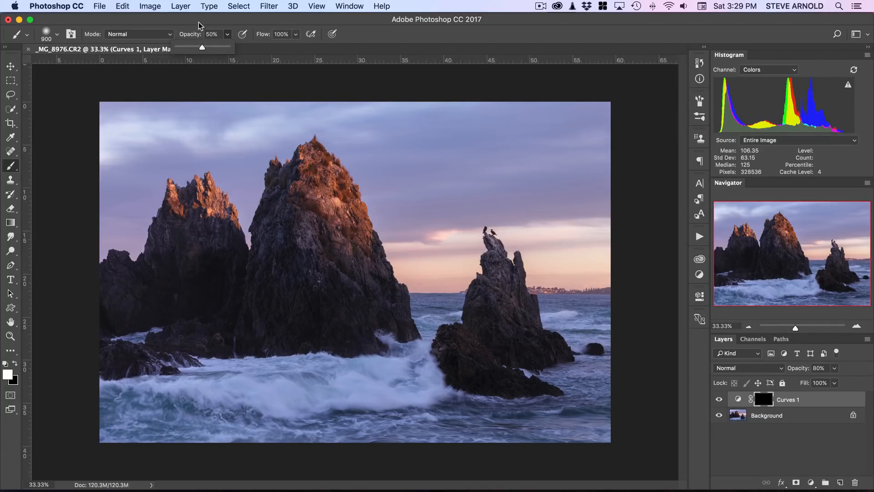
pyautogui.click(398, 386)
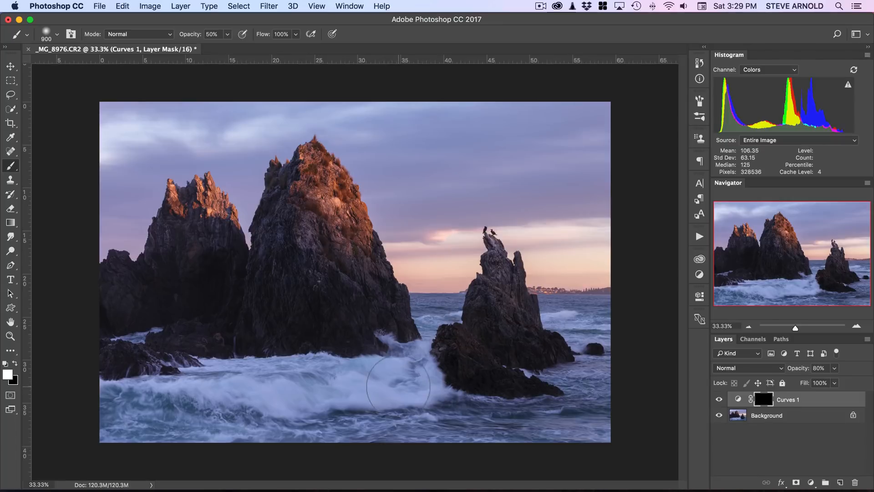
pyautogui.moveTo(399, 385); pyautogui.dragTo(250, 388)
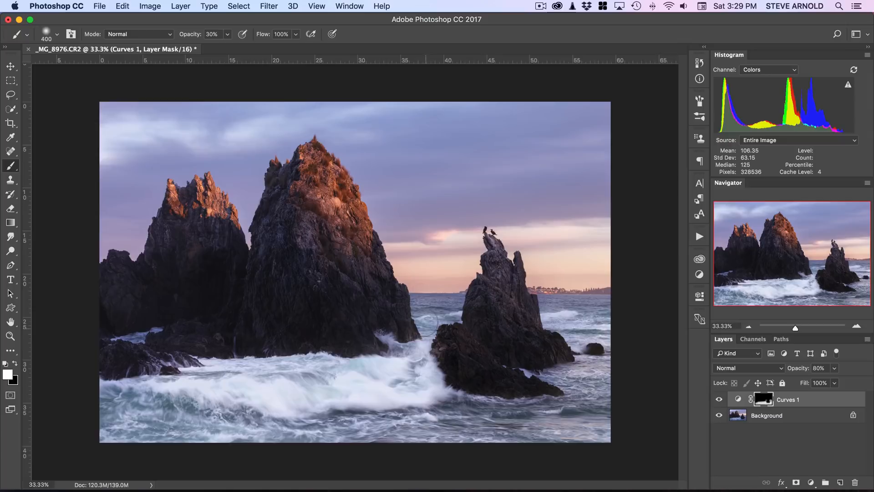
pyautogui.click(418, 361)
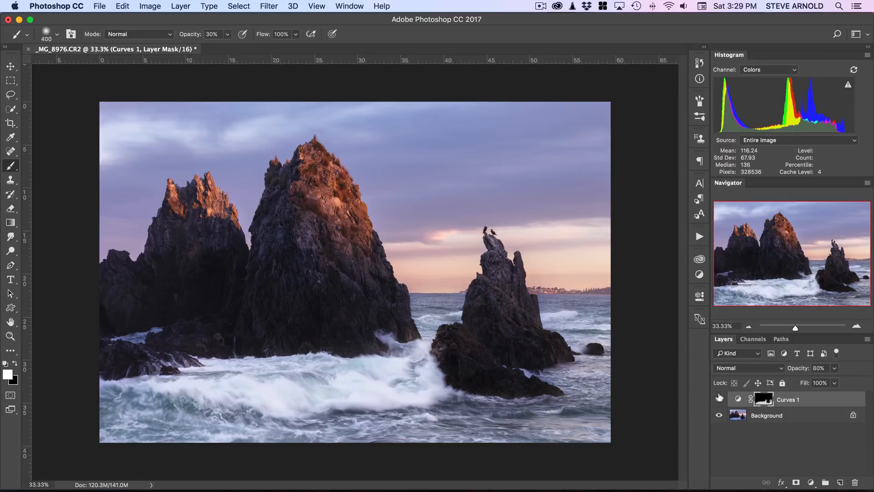
pyautogui.moveTo(719, 397)
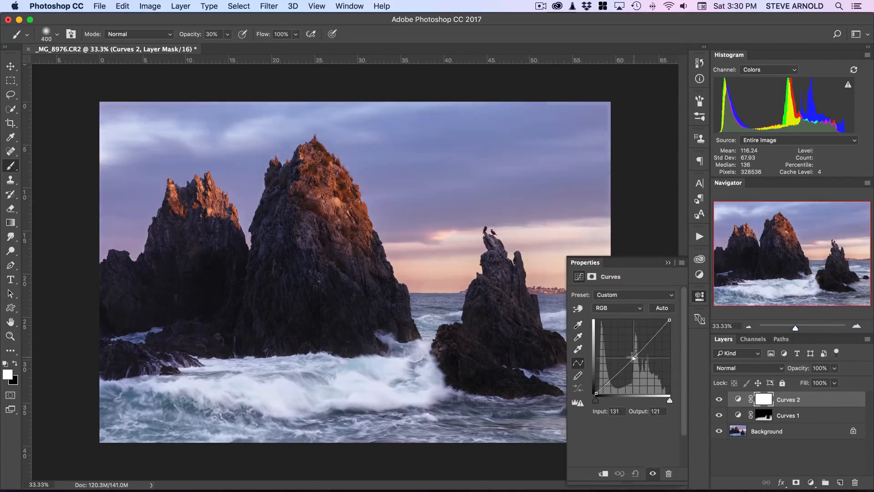
# - Pull the Curves 2 midpoint down to darken the midtones, then select its layer mask
pyautogui.moveTo(633, 357); pyautogui.dragTo(633, 364)
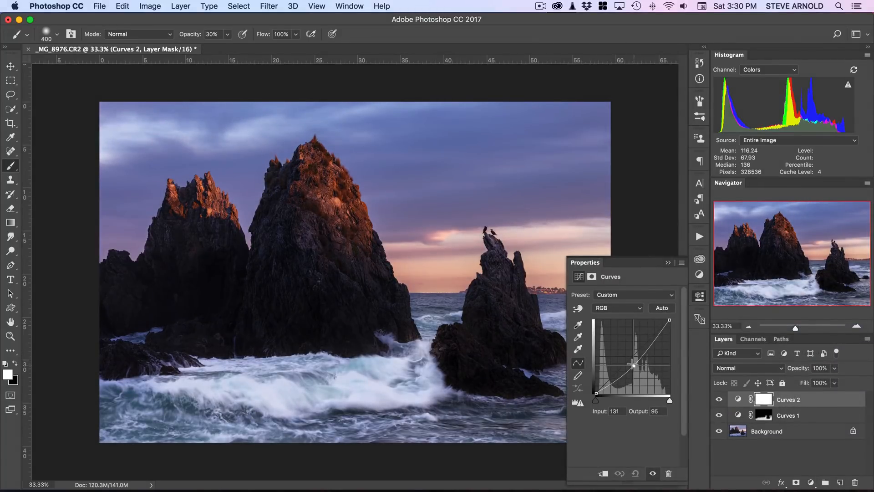
pyautogui.moveTo(633, 365); pyautogui.dragTo(633, 360)
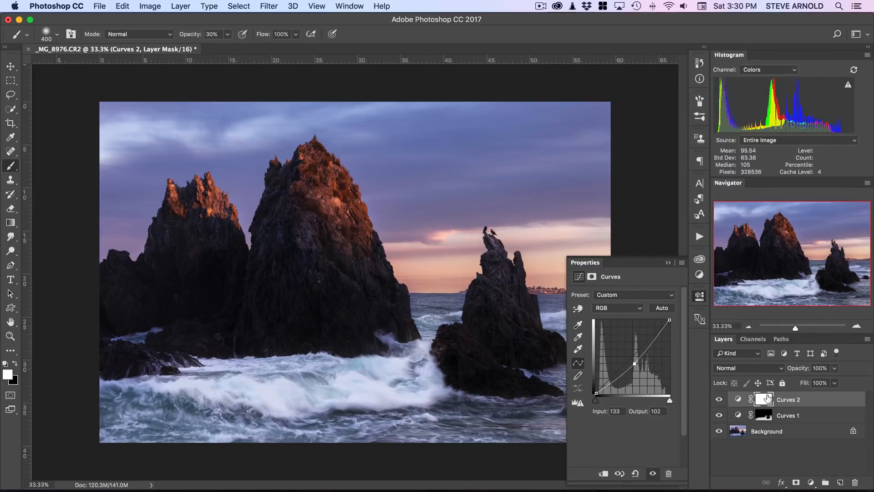
pyautogui.click(764, 399)
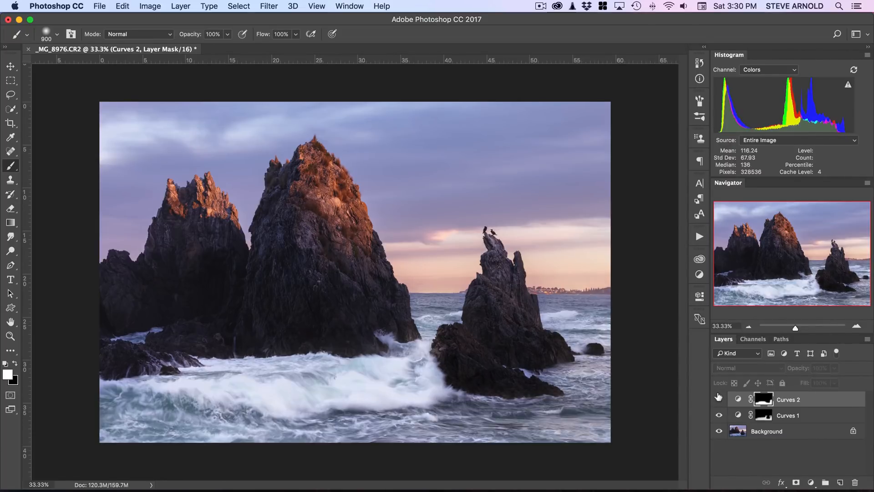
# - Show Curves 2 again, nudge its black point and pull the midtones further down
pyautogui.click(752, 399)
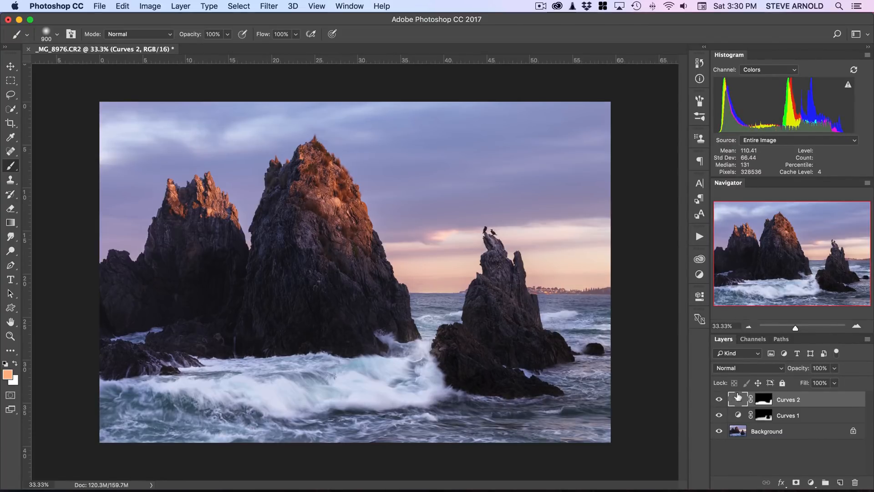
pyautogui.doubleClick(737, 398)
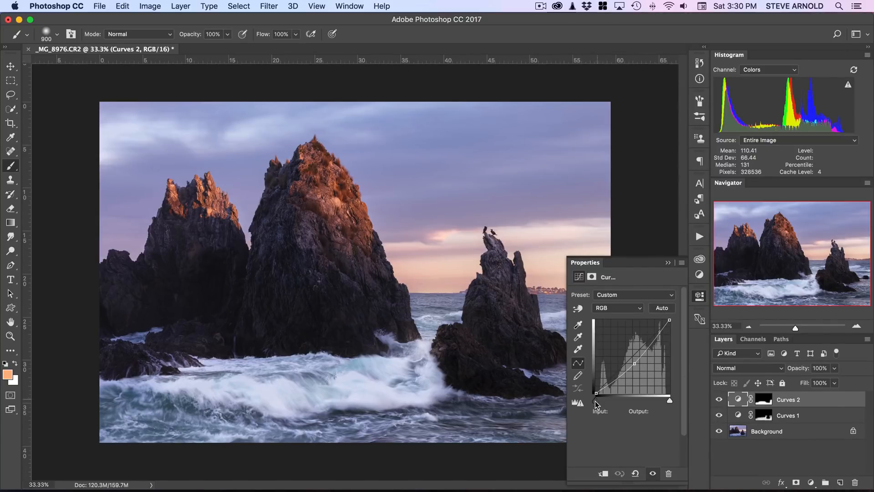
pyautogui.click(596, 400)
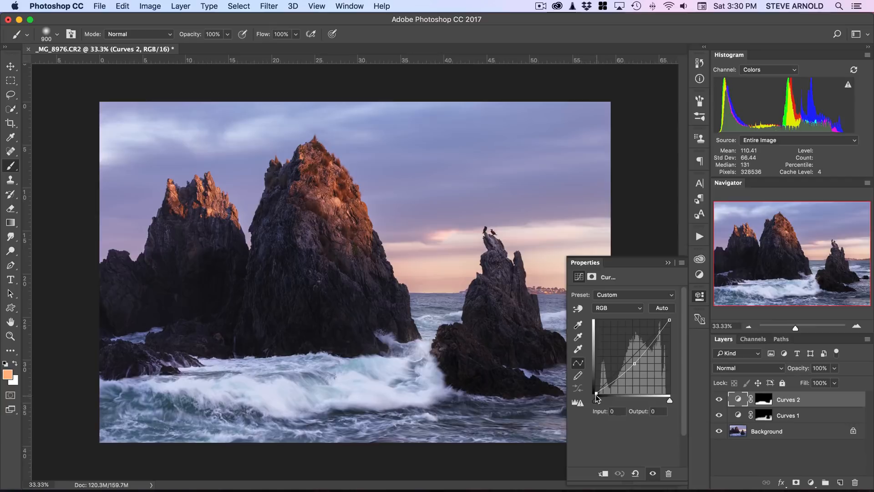
pyautogui.moveTo(596, 398); pyautogui.dragTo(591, 393)
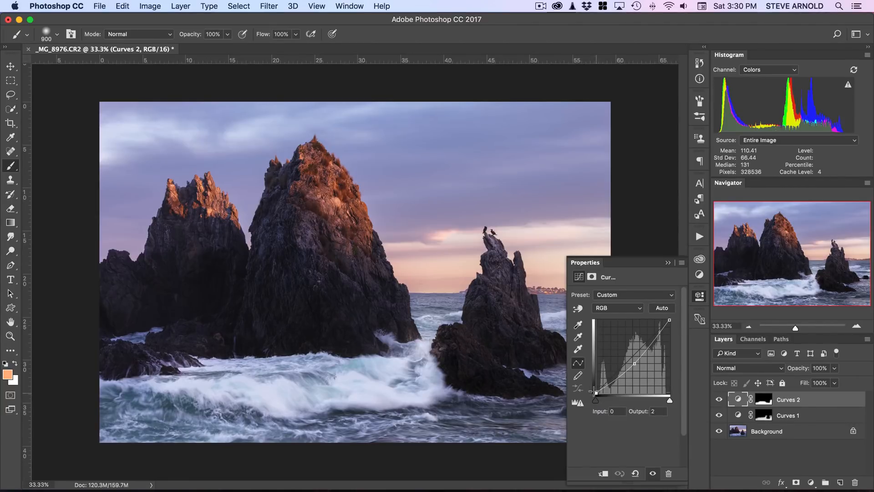
pyautogui.moveTo(595, 397); pyautogui.dragTo(595, 392)
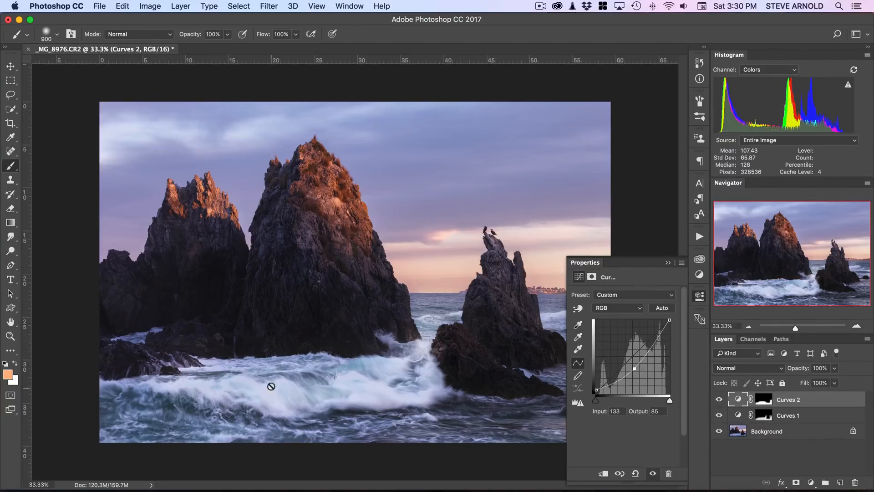
pyautogui.moveTo(342, 405)
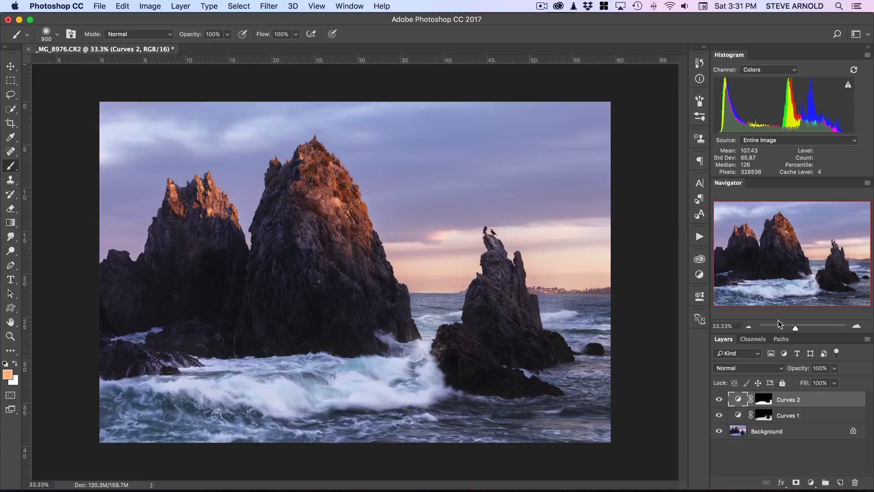
pyautogui.moveTo(748, 326)
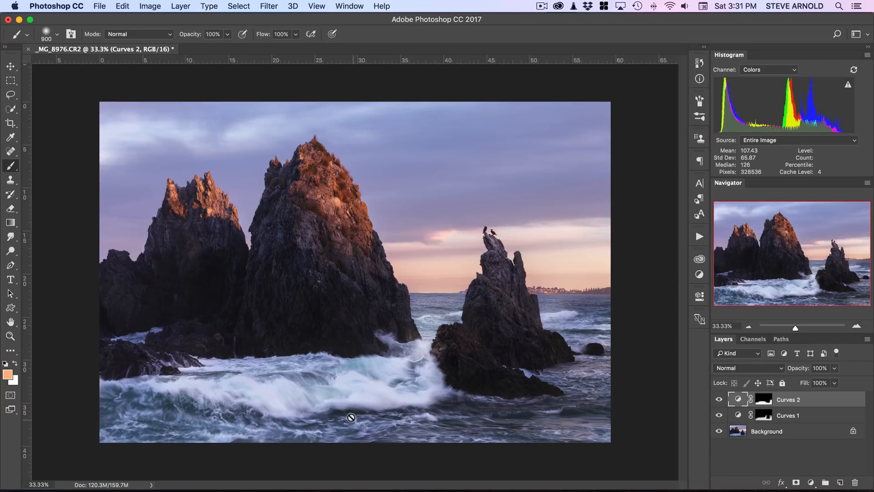
pyautogui.moveTo(216, 324)
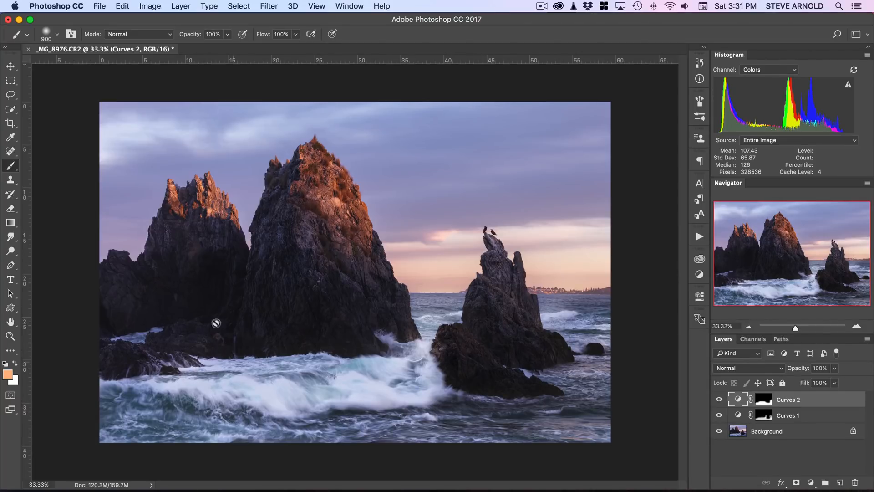
pyautogui.moveTo(537, 360)
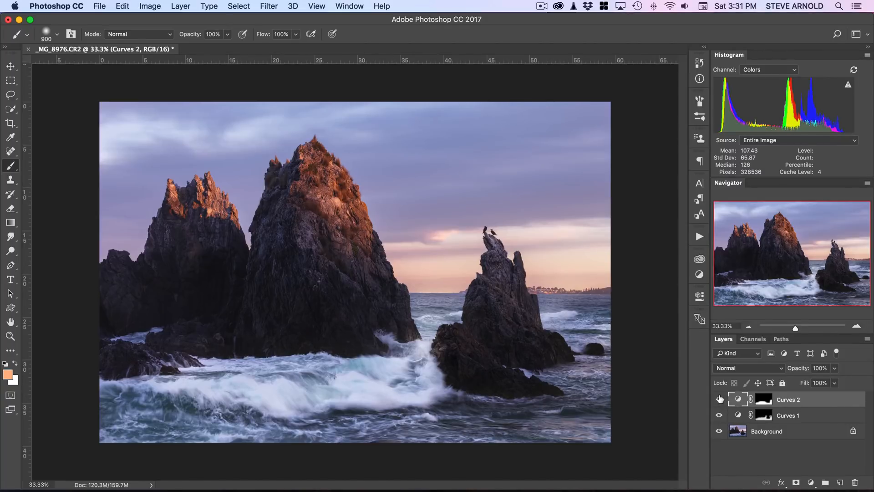
pyautogui.moveTo(720, 399)
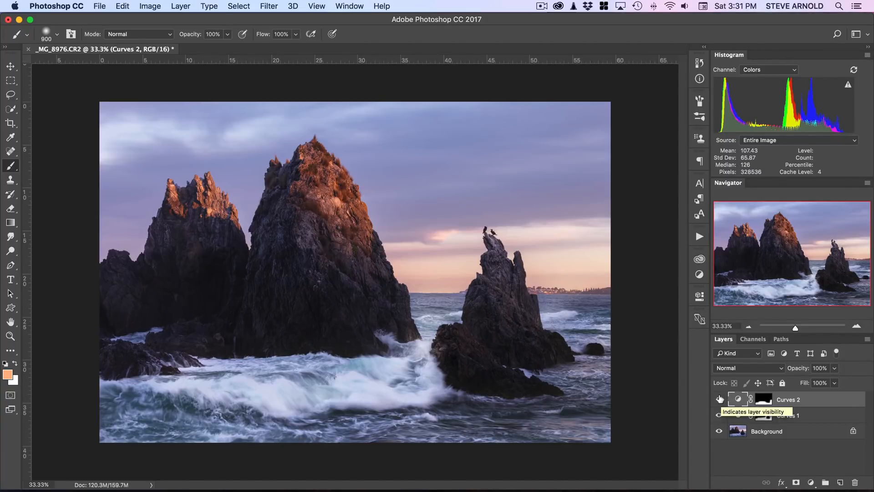